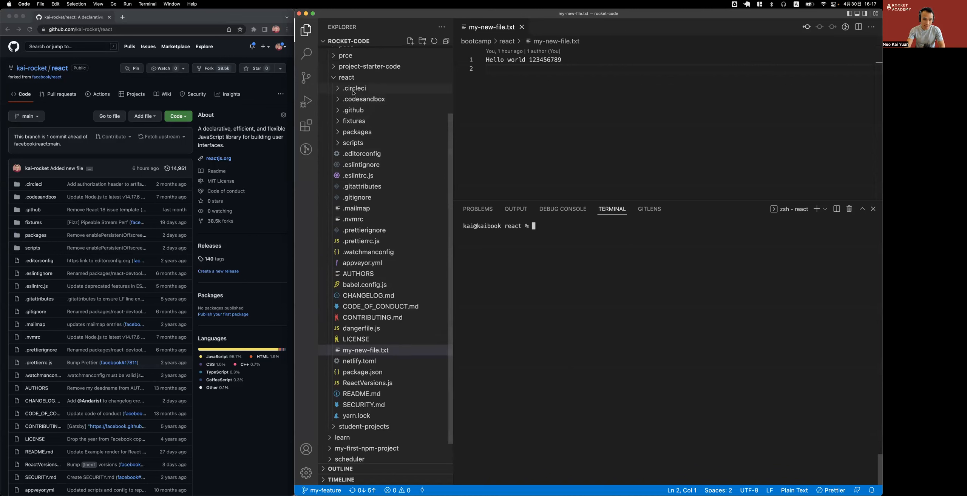
pyautogui.moveTo(404, 83)
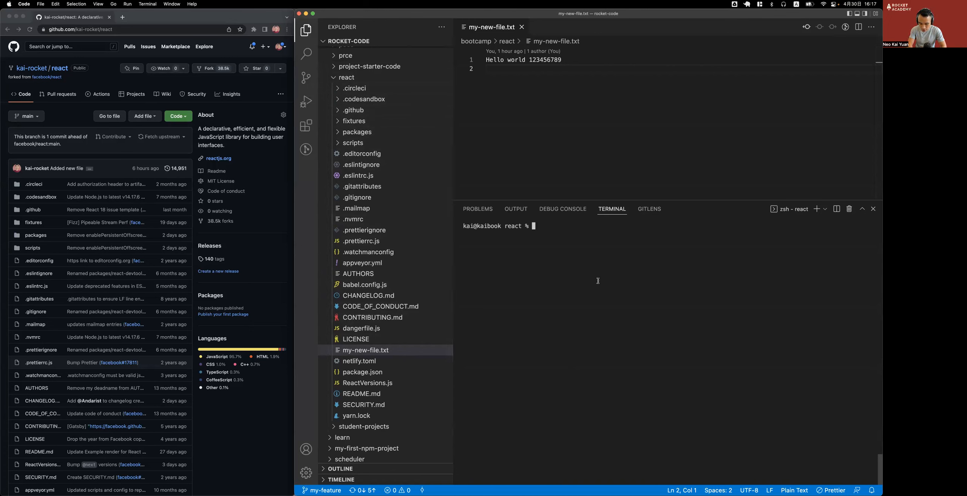
# Step: Run 'git branch' to confirm my-feature is the checked-out branch of the two
pyautogui.write('git branch')
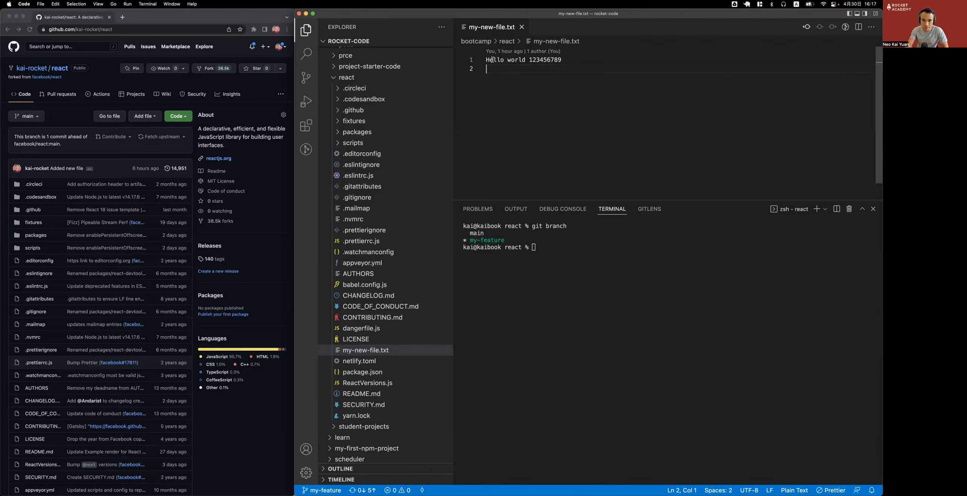
pyautogui.moveTo(572, 132)
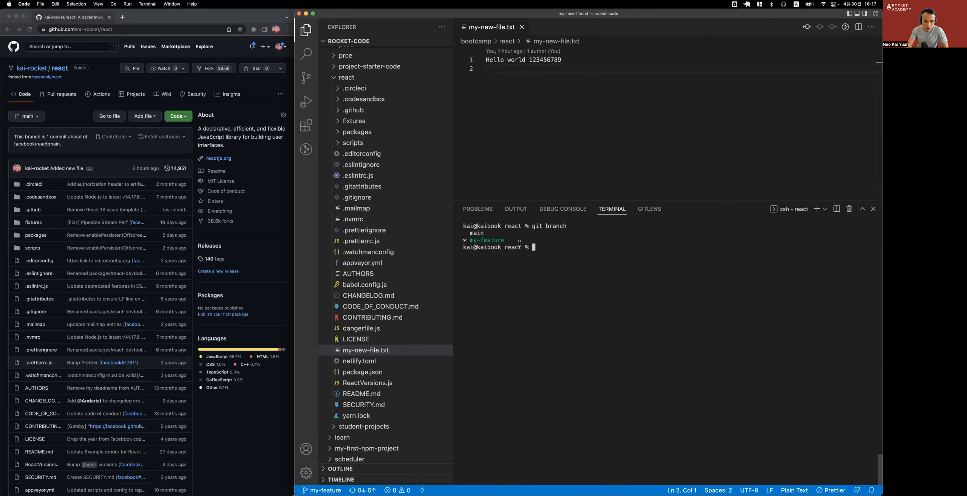
pyautogui.moveTo(276, 211)
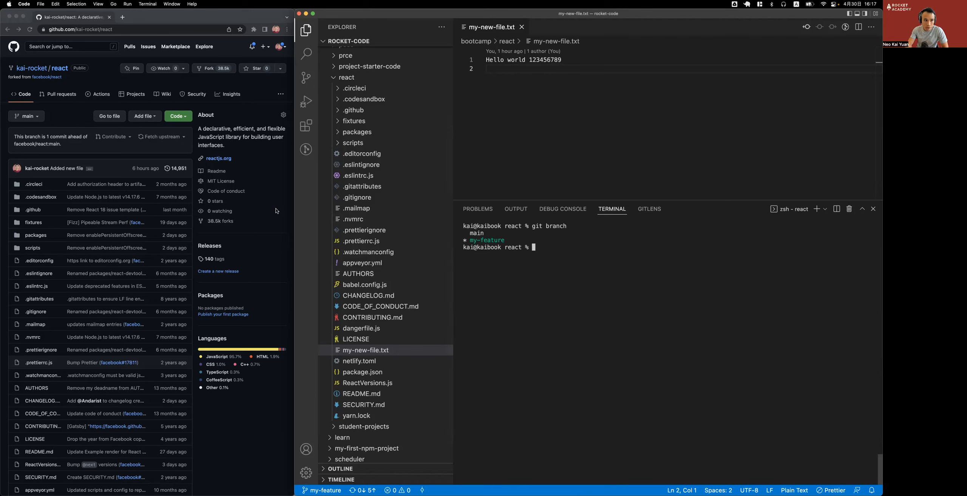
# Step: Browse the fork's branch list and filter it by 'my' to find my-feature
pyautogui.click(26, 116)
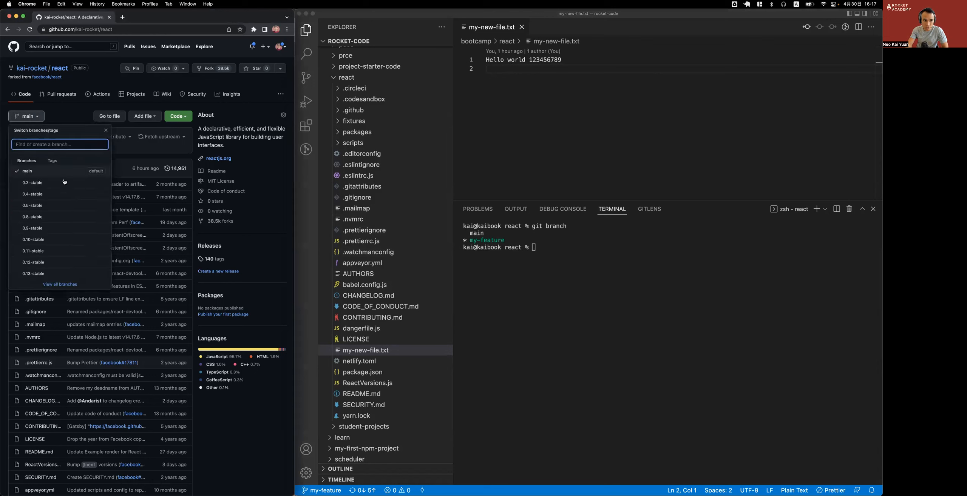
pyautogui.scroll(-3)
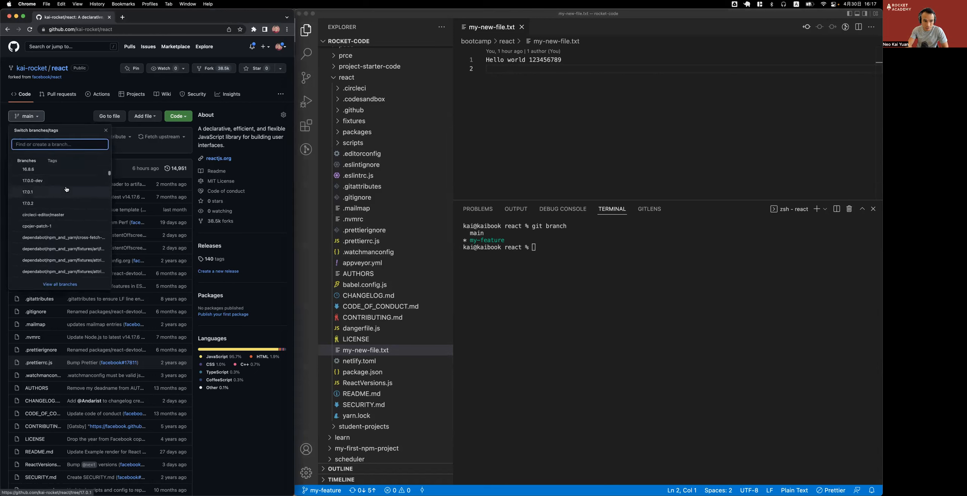
pyautogui.scroll(-3)
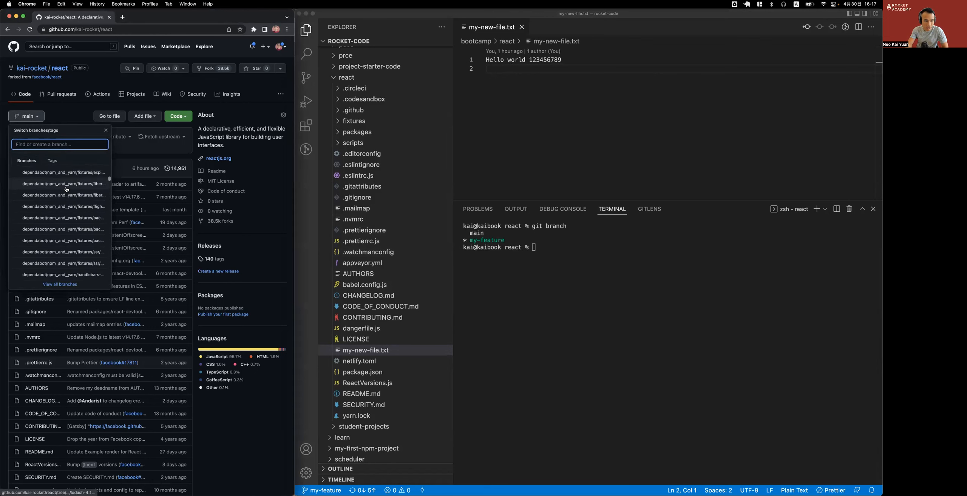
pyautogui.scroll(-3)
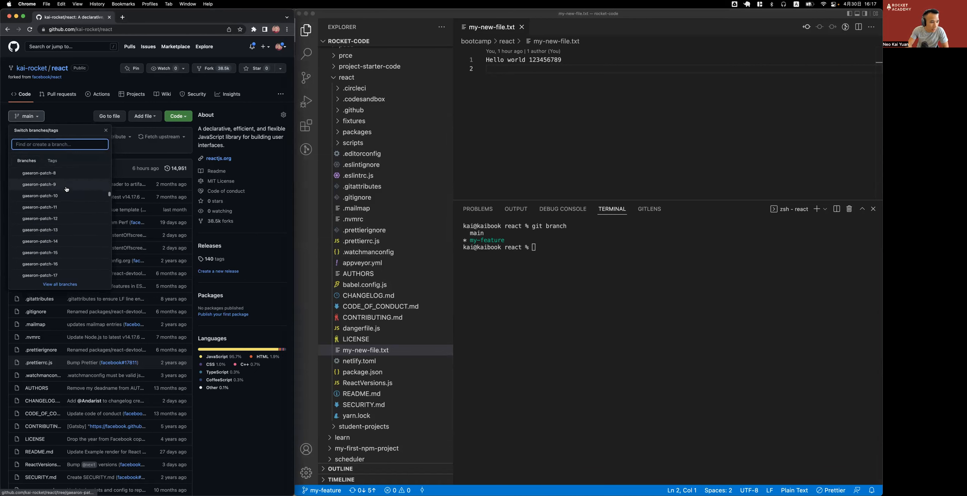
pyautogui.write('my')
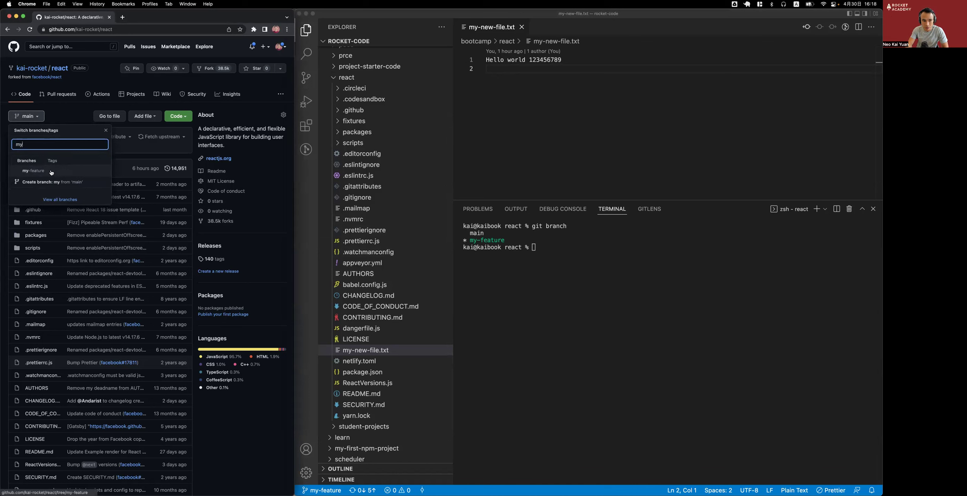
pyautogui.moveTo(42, 172)
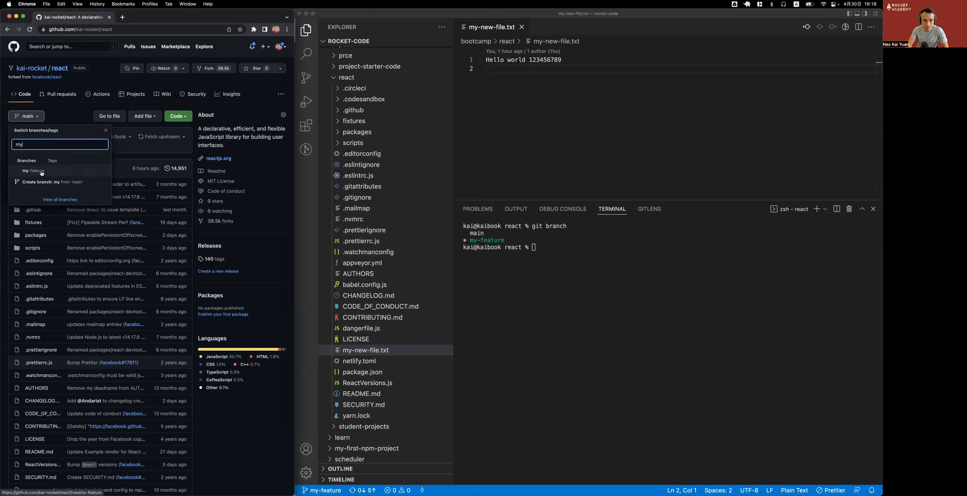
pyautogui.moveTo(258, 194)
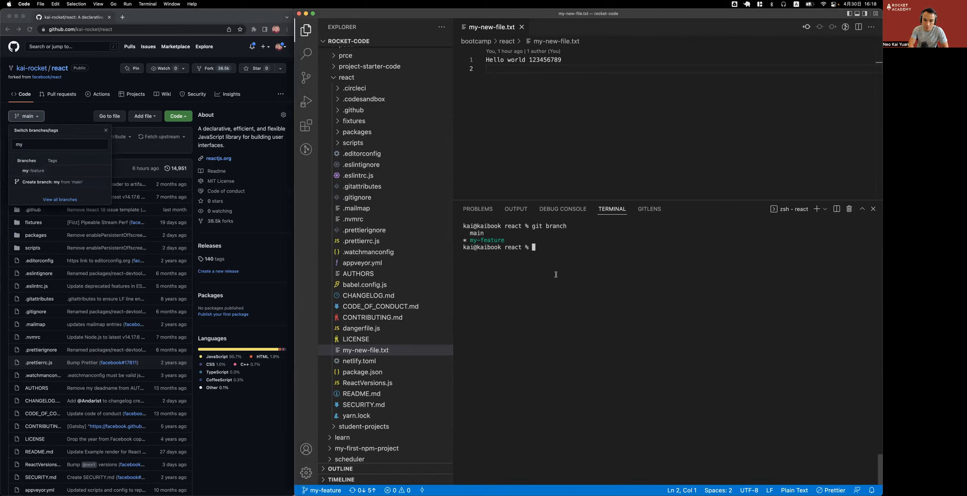
# Step: Run 'git push' to send my-feature's commits to kai-rocket/react
pyautogui.write('git push')
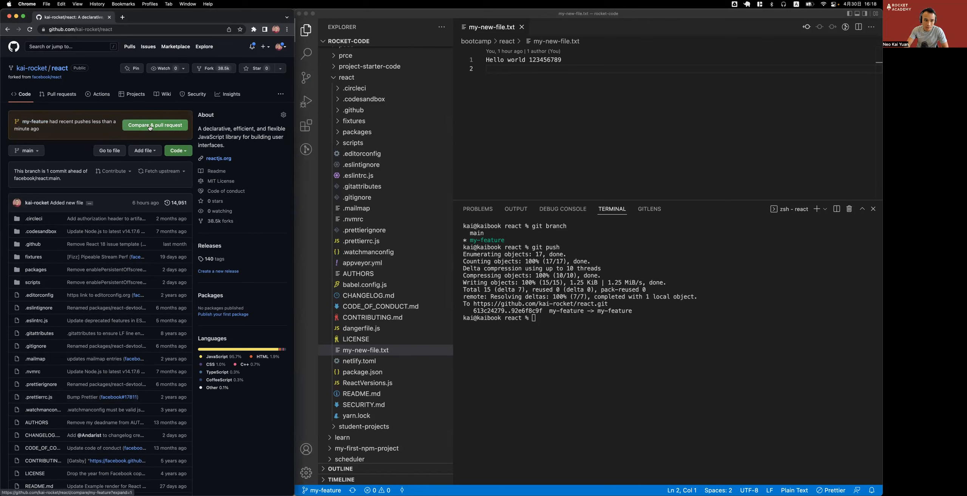
# Step: Draft a pull request from my-feature titled 'My feature' with description 'Created my new file.'
pyautogui.click(155, 125)
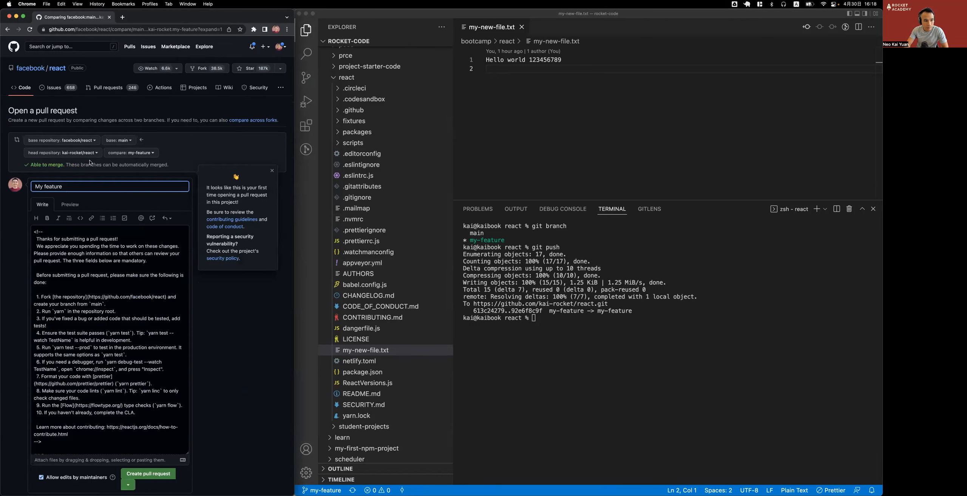
pyautogui.moveTo(94, 160)
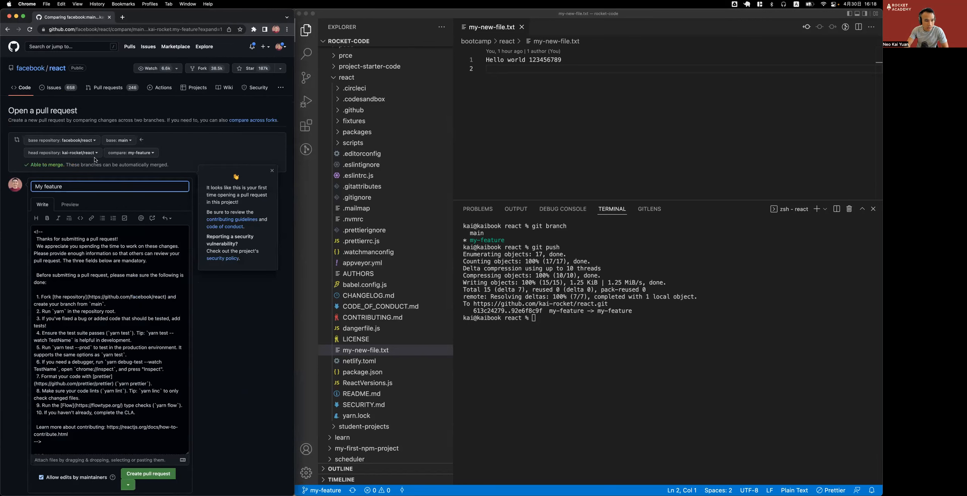
pyautogui.moveTo(111, 195)
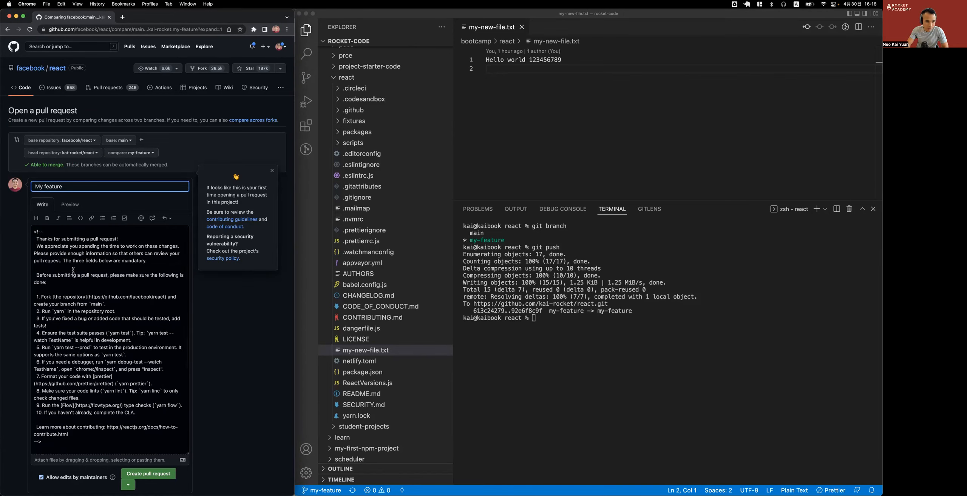
pyautogui.click(82, 283)
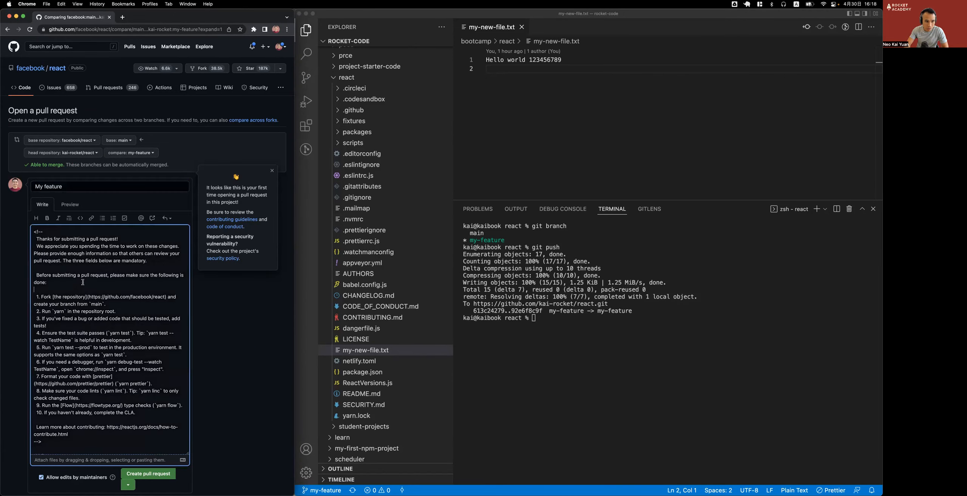
pyautogui.scroll(-3)
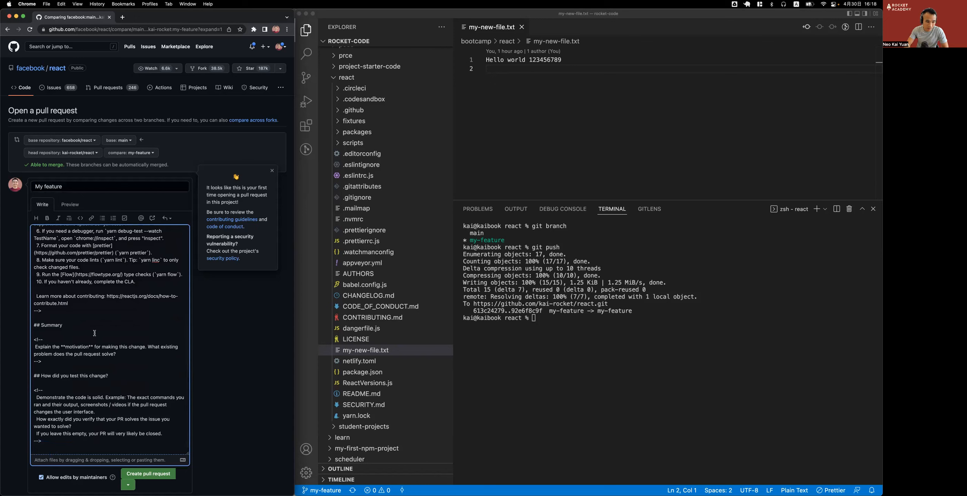
pyautogui.moveTo(114, 380)
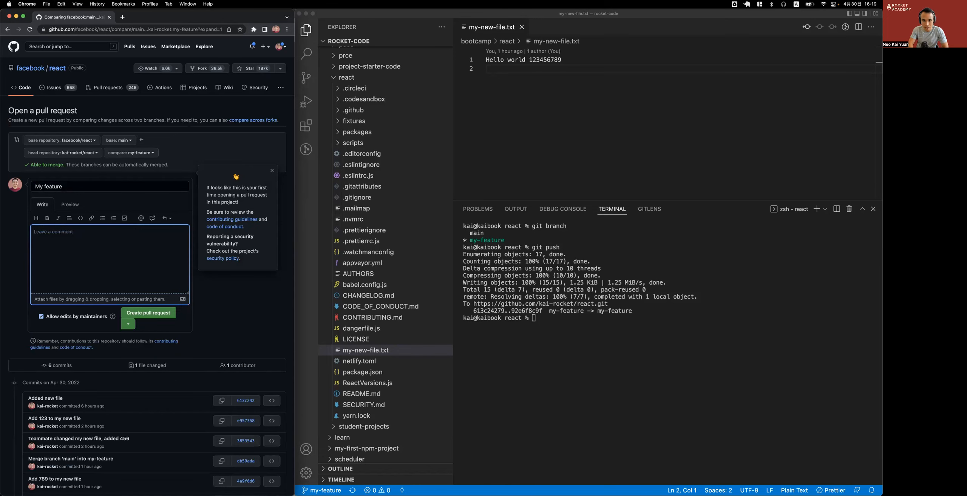
pyautogui.write('Created my new file.')
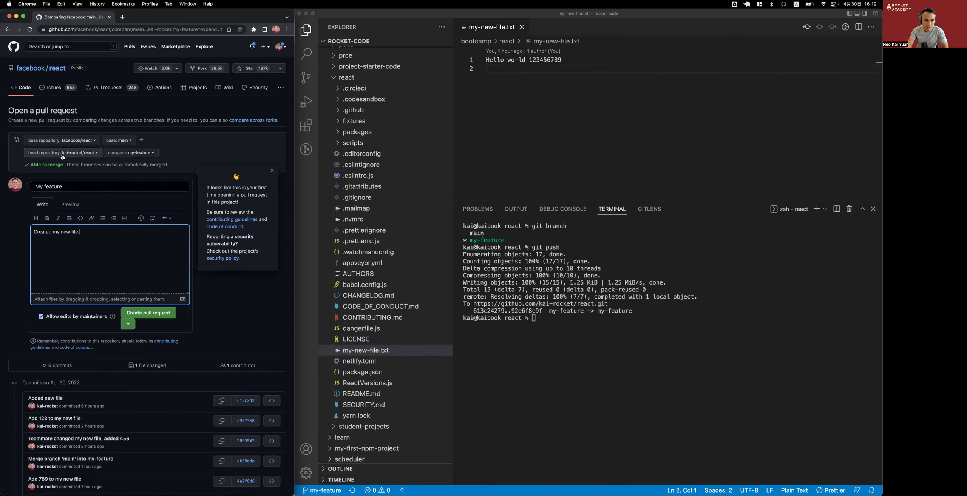
pyautogui.moveTo(86, 155)
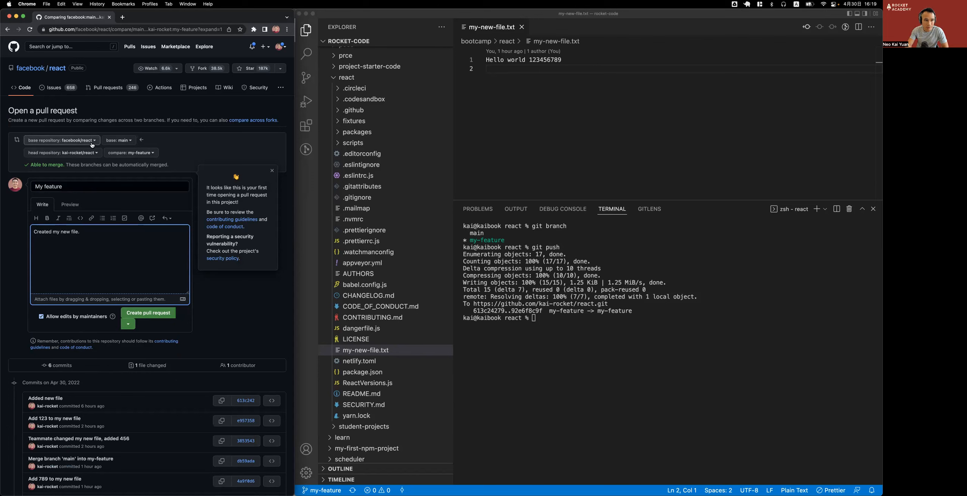
pyautogui.click(62, 141)
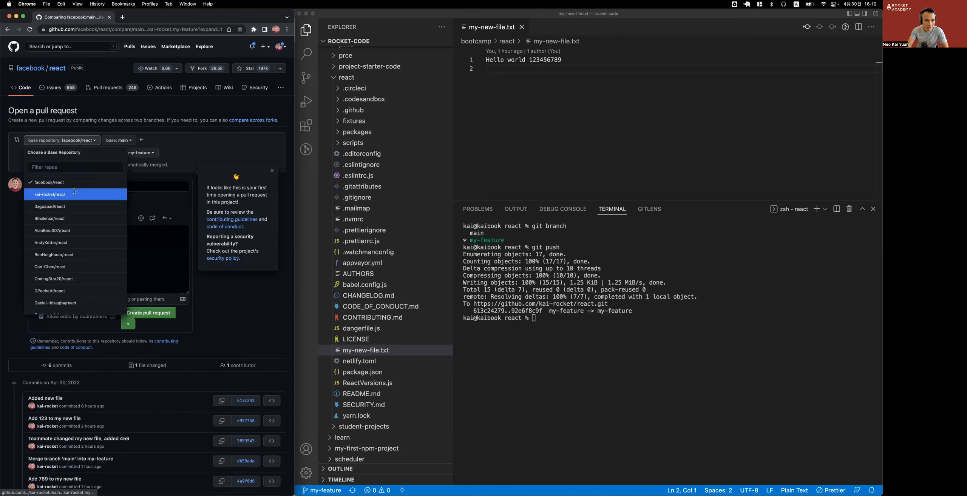
pyautogui.click(50, 194)
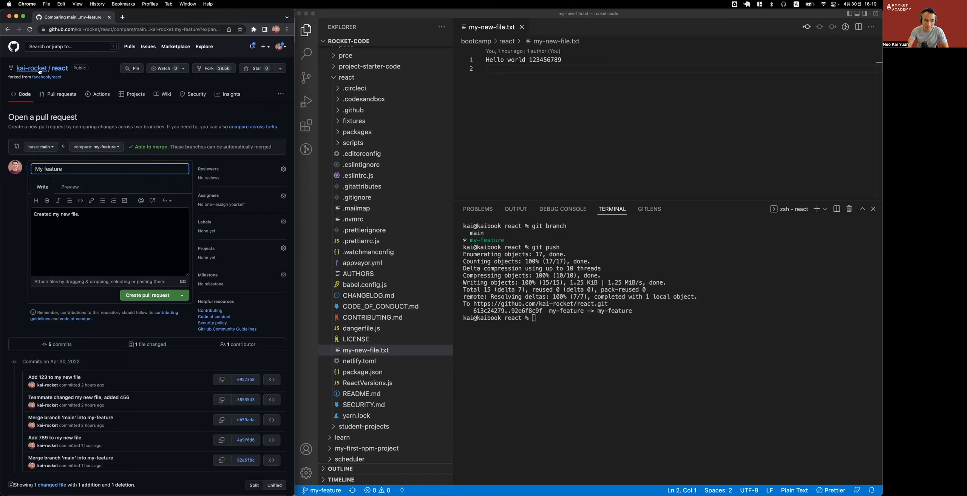
pyautogui.moveTo(91, 193)
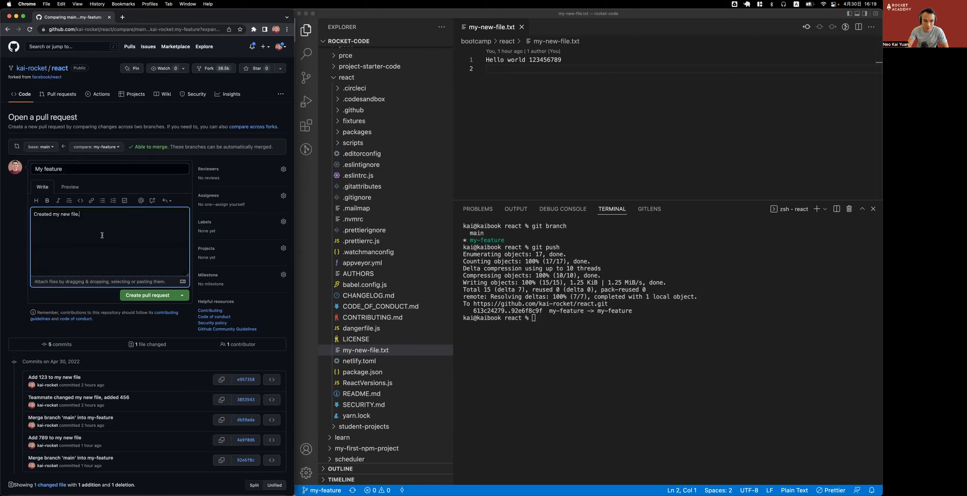
pyautogui.click(182, 295)
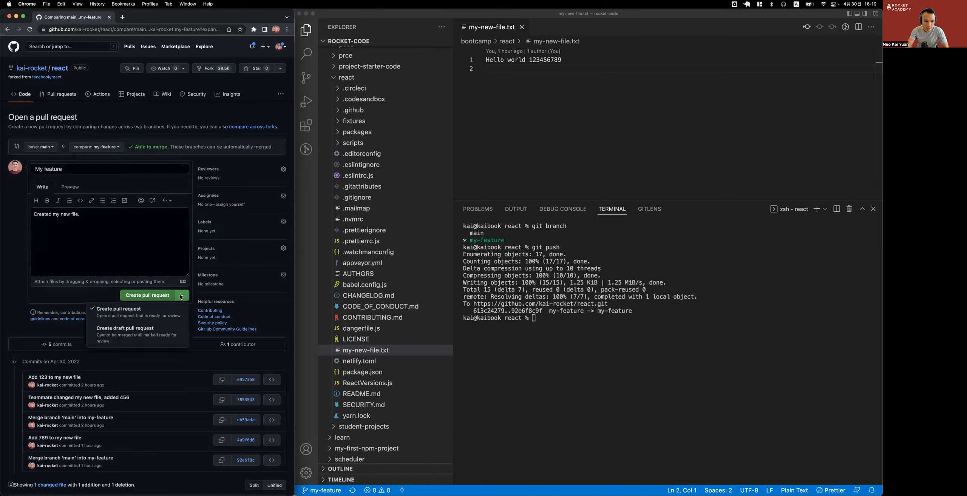
pyautogui.click(147, 295)
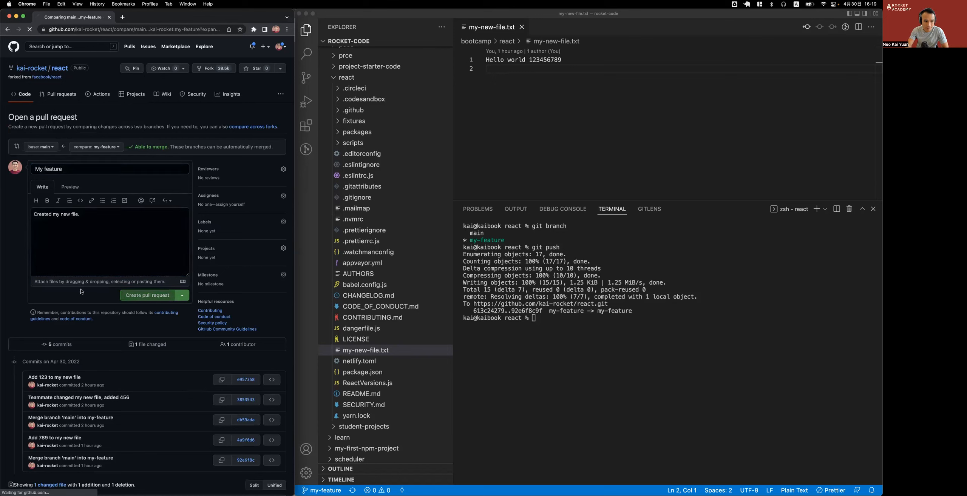
pyautogui.click(147, 295)
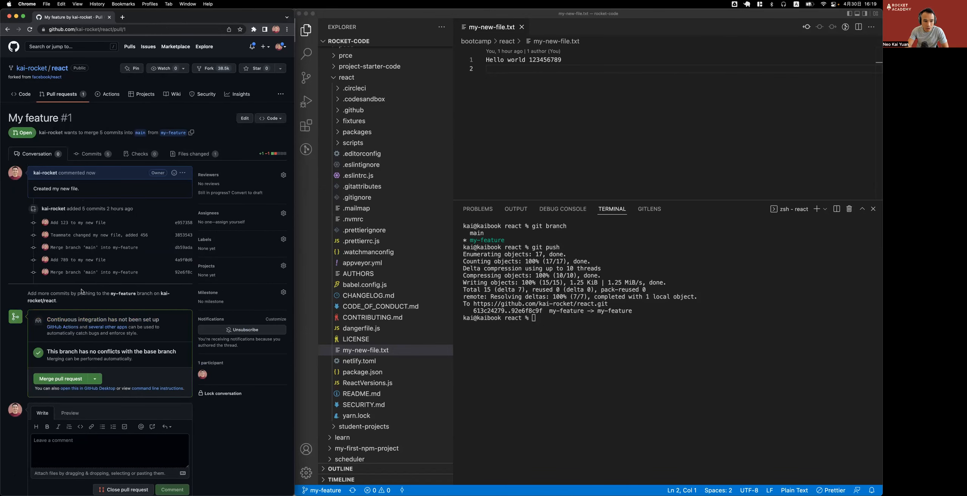
pyautogui.moveTo(133, 257)
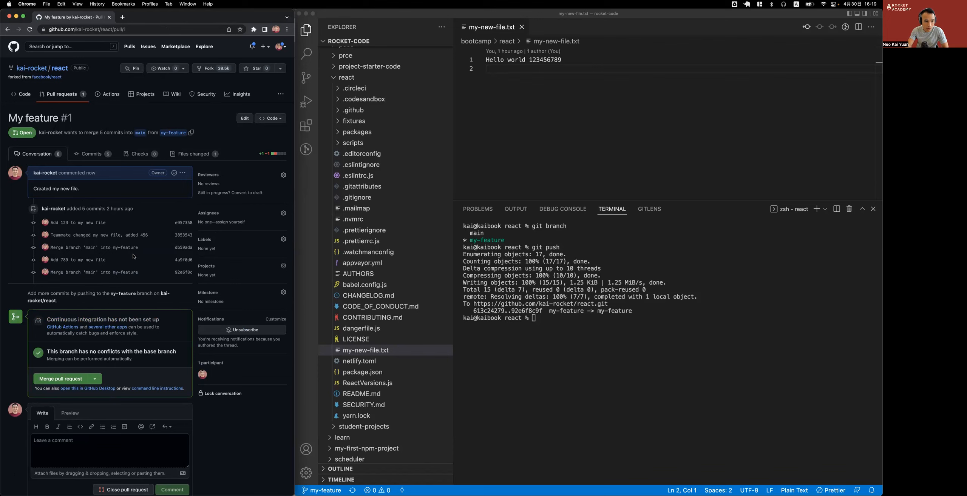
pyautogui.moveTo(100, 162)
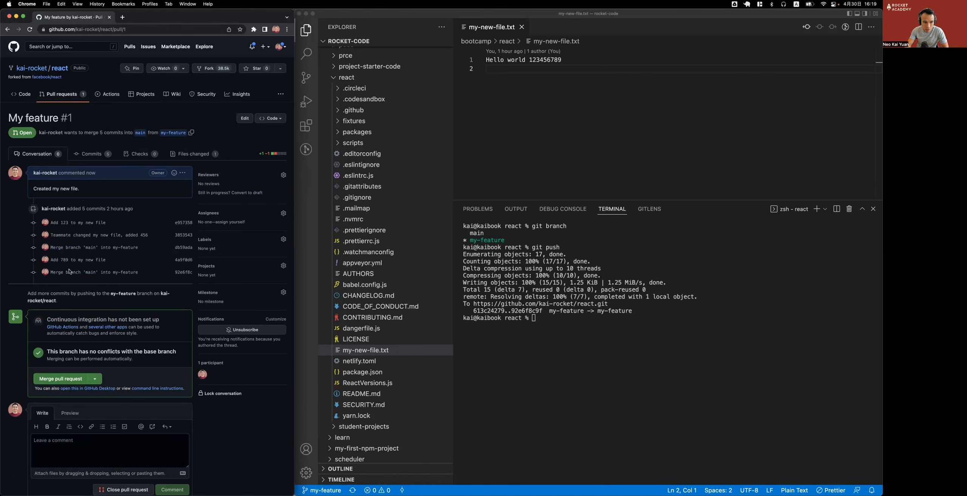
pyautogui.moveTo(123, 406)
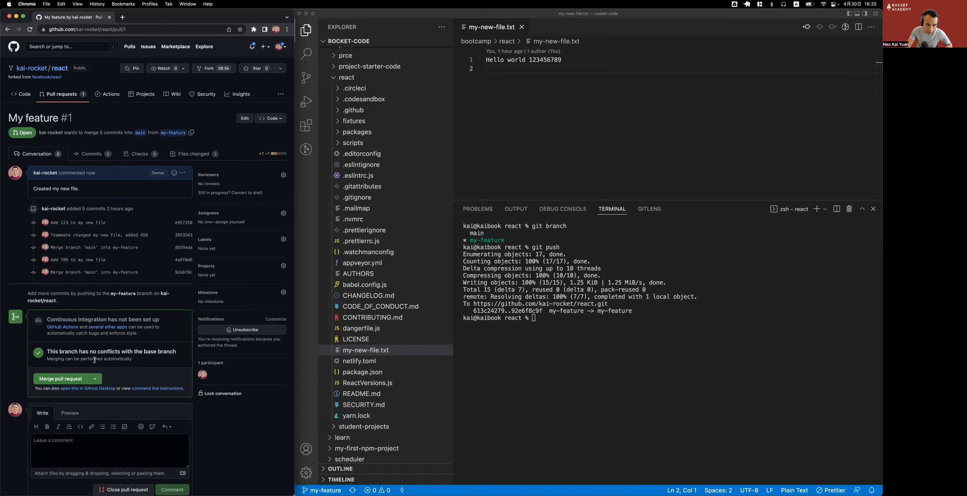
pyautogui.moveTo(174, 189)
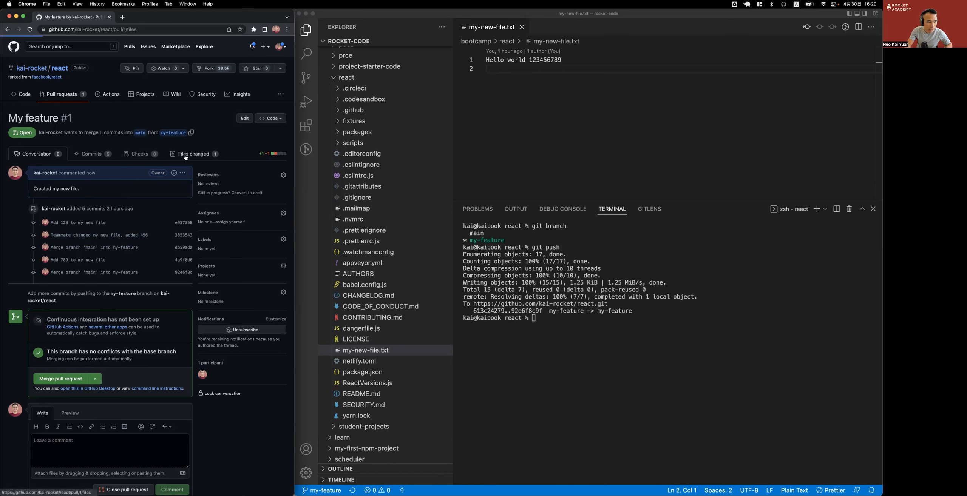
# Step: Leave a pending review comment 'We are missing the digit 0' on my-new-file.txt's changed line
pyautogui.click(194, 154)
pyautogui.write('We are missing the digit 0')
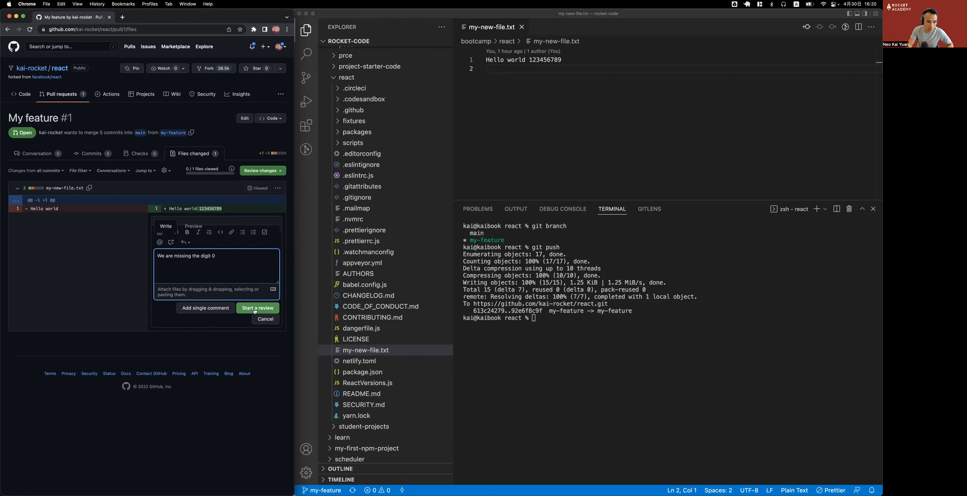
pyautogui.click(257, 309)
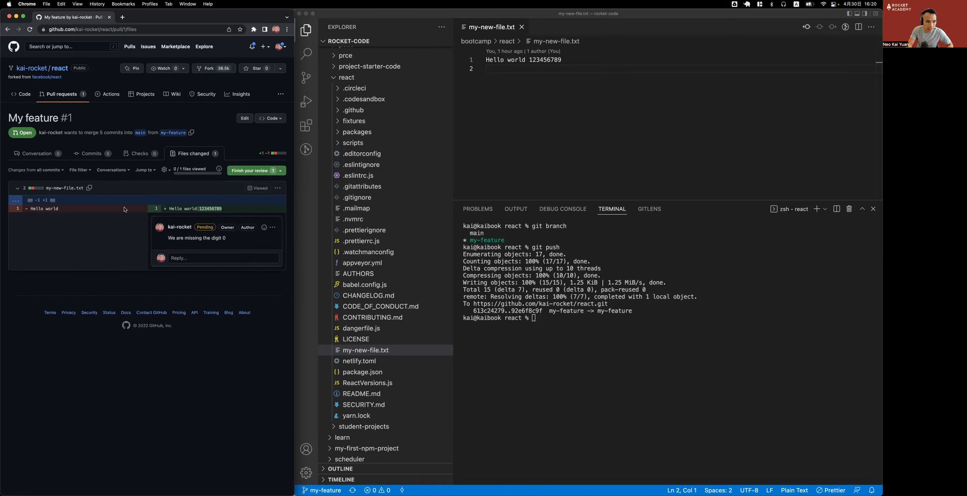
# Step: Submit the review as a Comment with summary 'LGTM, just add the 0'
pyautogui.click(253, 171)
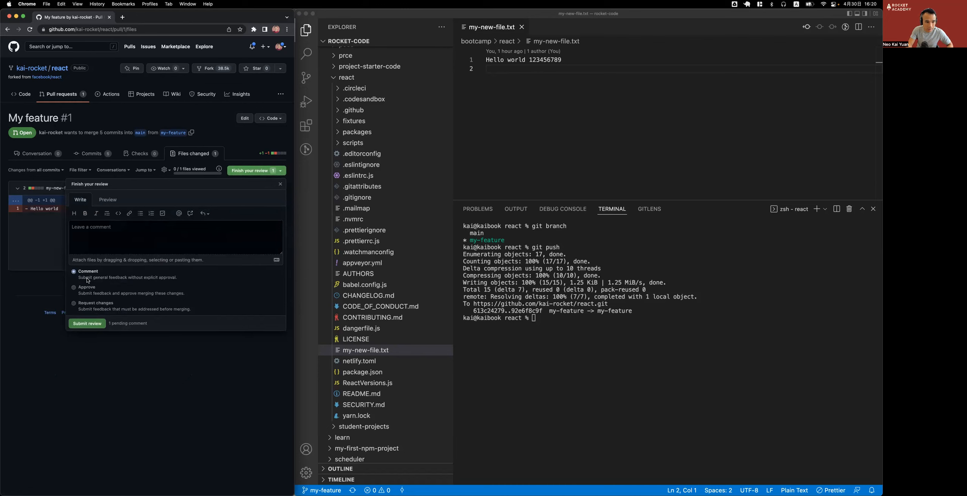
pyautogui.click(174, 237)
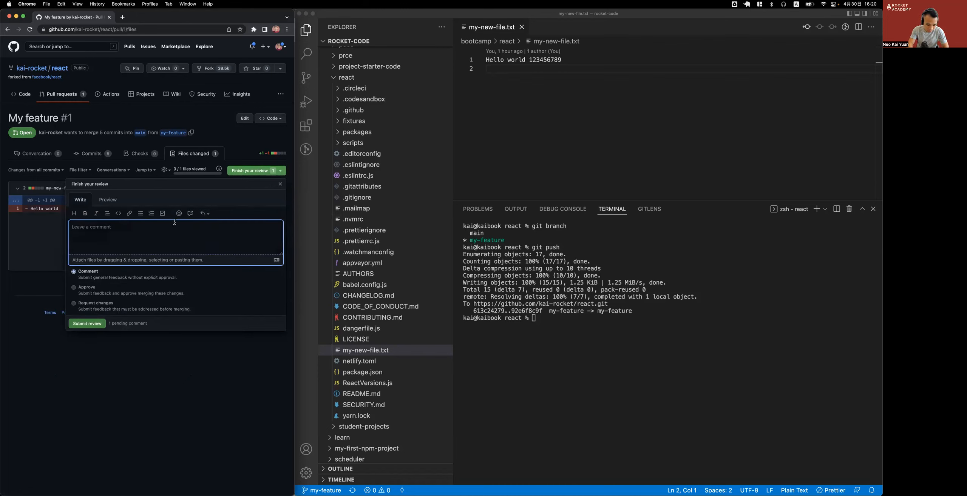
pyautogui.write('LGTM, just add the 0')
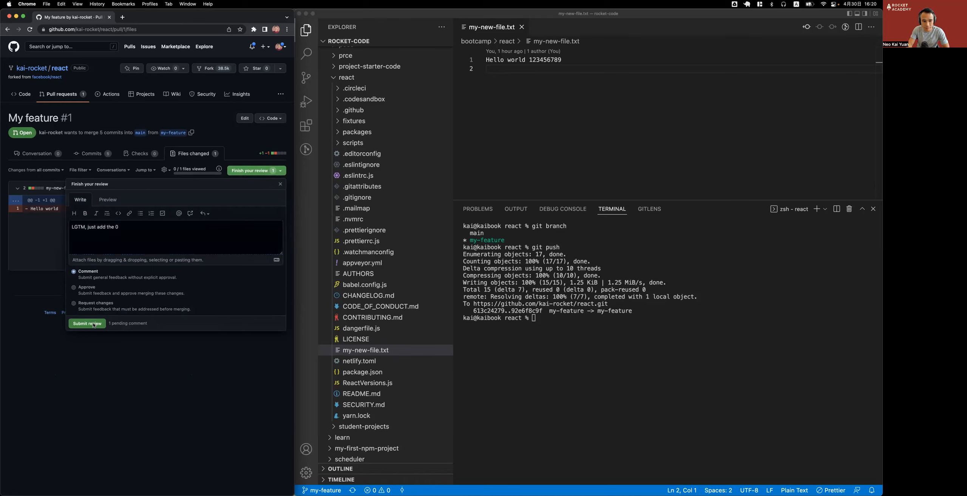
pyautogui.click(87, 323)
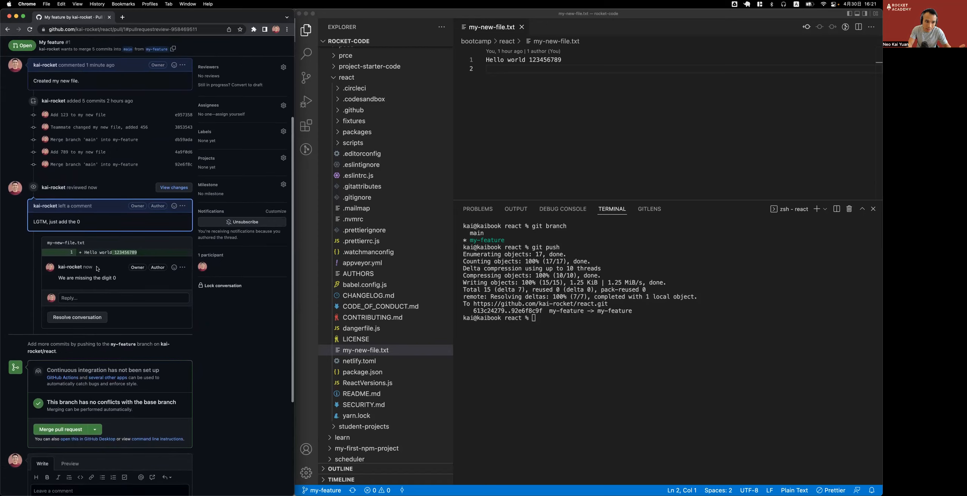
pyautogui.scroll(-3)
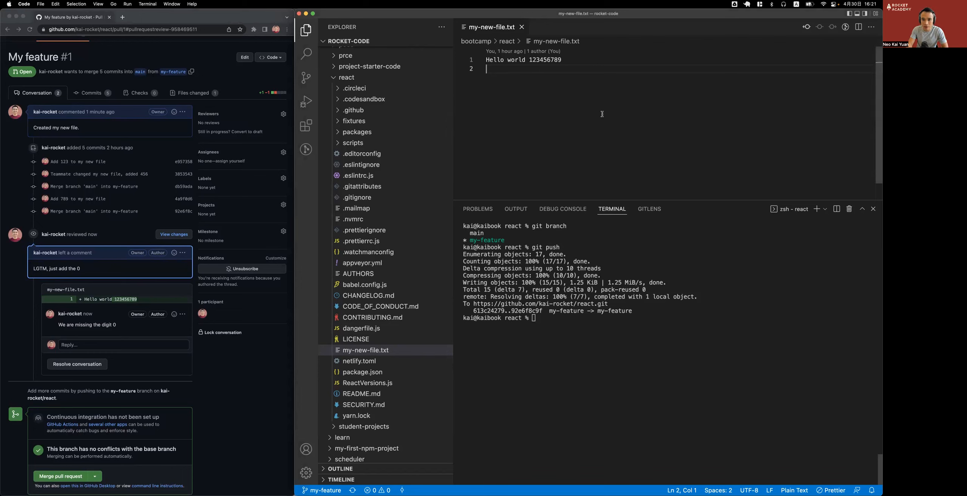
pyautogui.write('0')
pyautogui.click(670, 318)
pyautogui.write('git status')
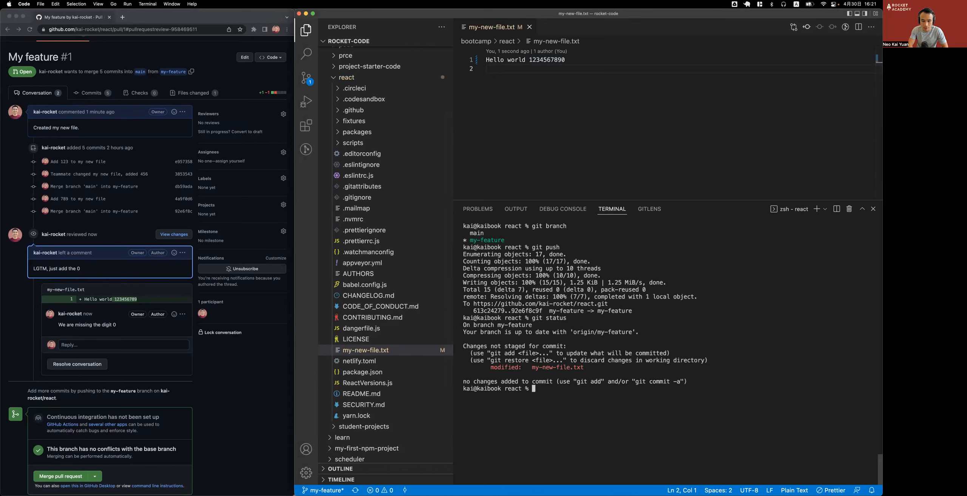
pyautogui.write('git add my-new-file.txt')
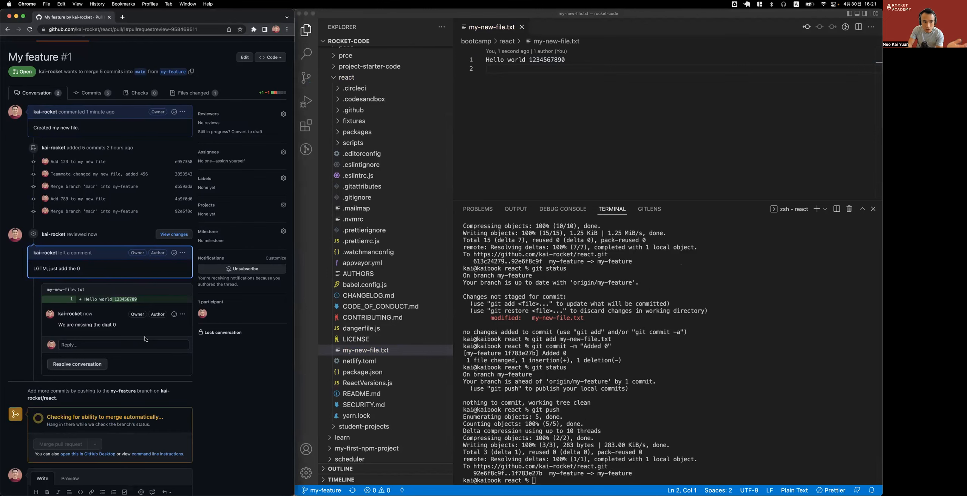
# Step: Scroll pull request #1 down to the new 'Added 0' commit and outdated comment
pyautogui.scroll(-3)
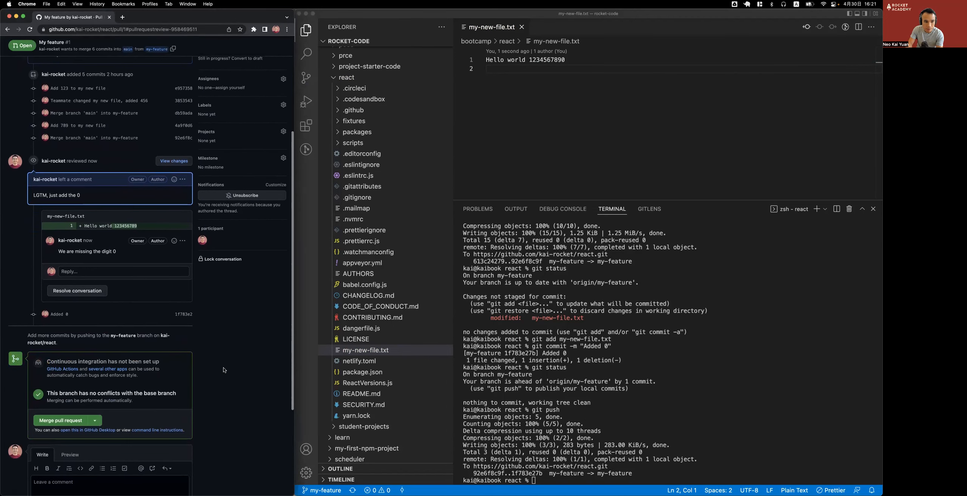
pyautogui.scroll(-3)
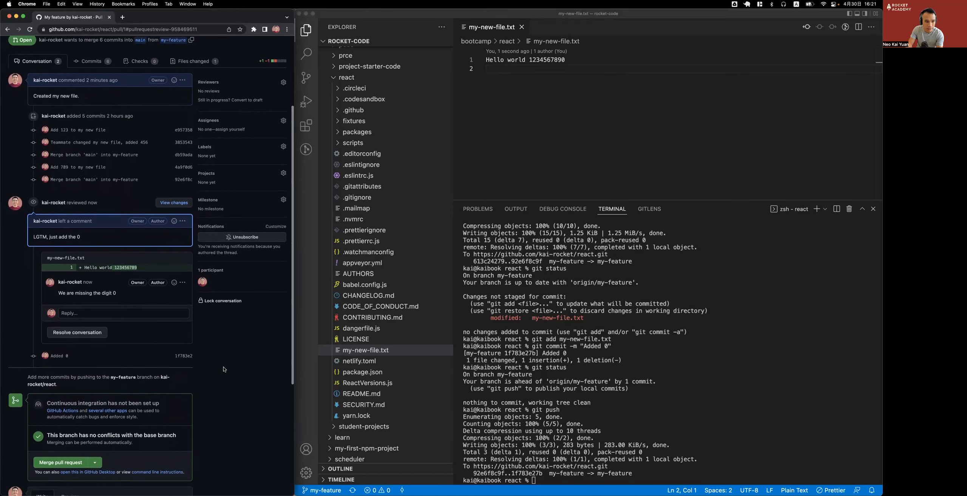
pyautogui.scroll(-3)
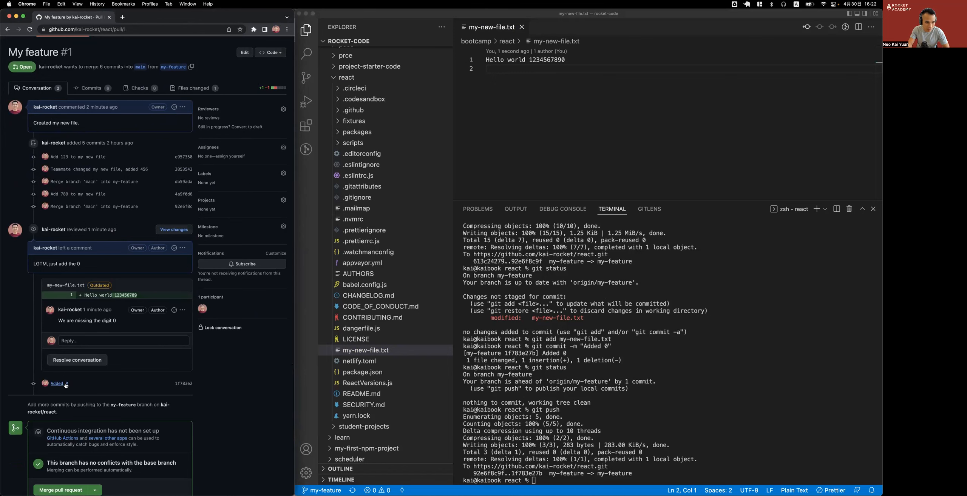
pyautogui.moveTo(249, 380)
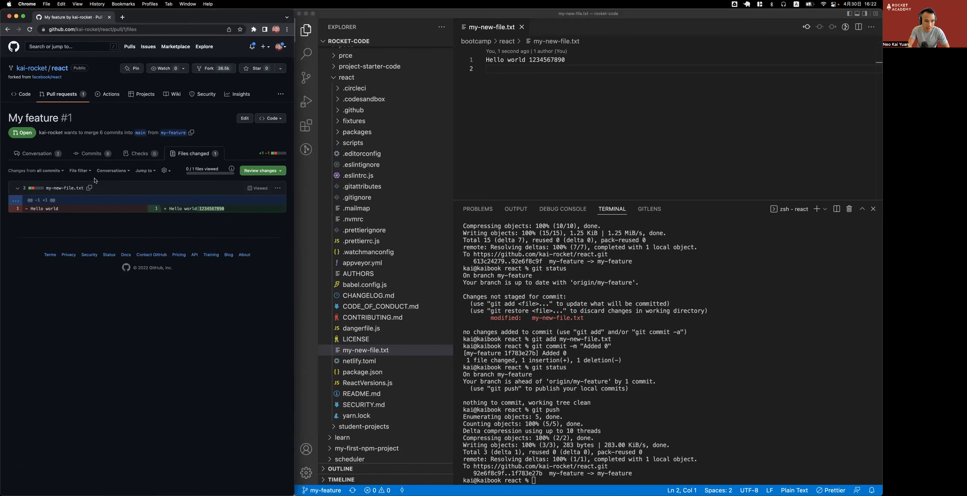
# Step: Return to the Conversation tab and open the merge form for pull request #1
pyautogui.click(37, 154)
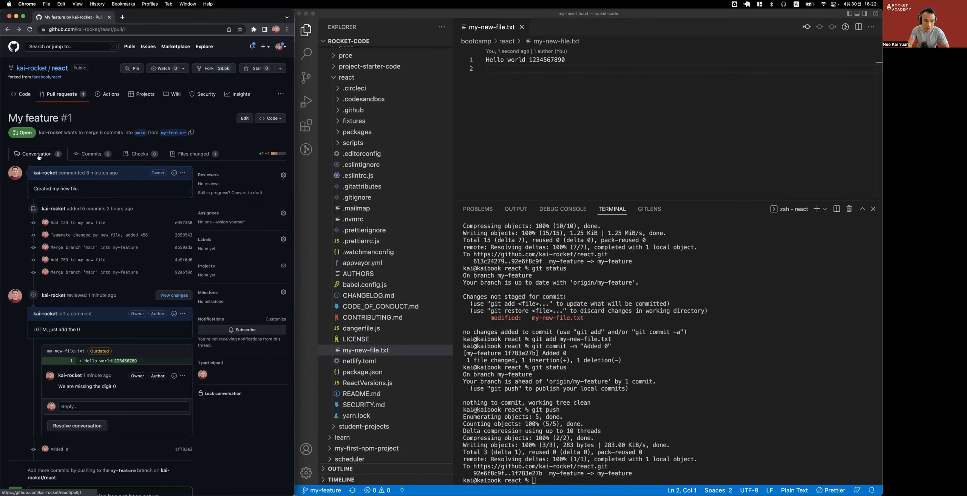
pyautogui.scroll(-3)
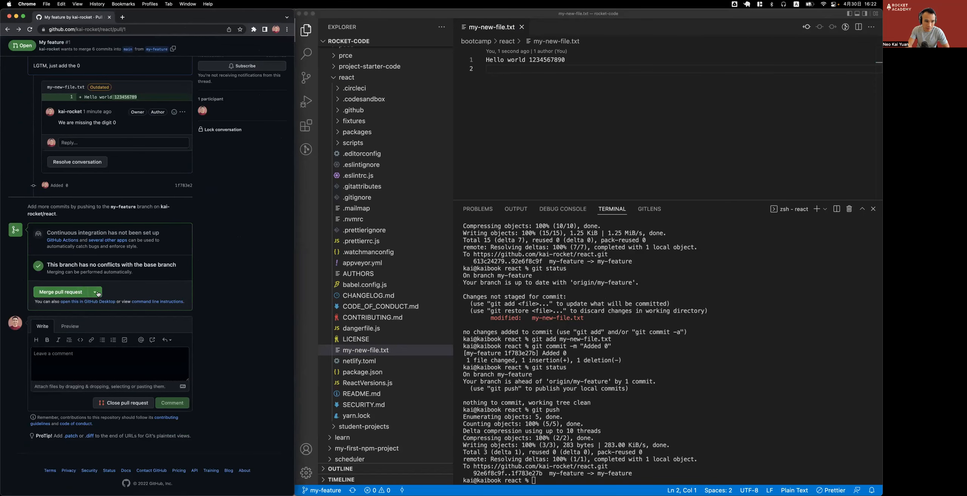
pyautogui.click(94, 292)
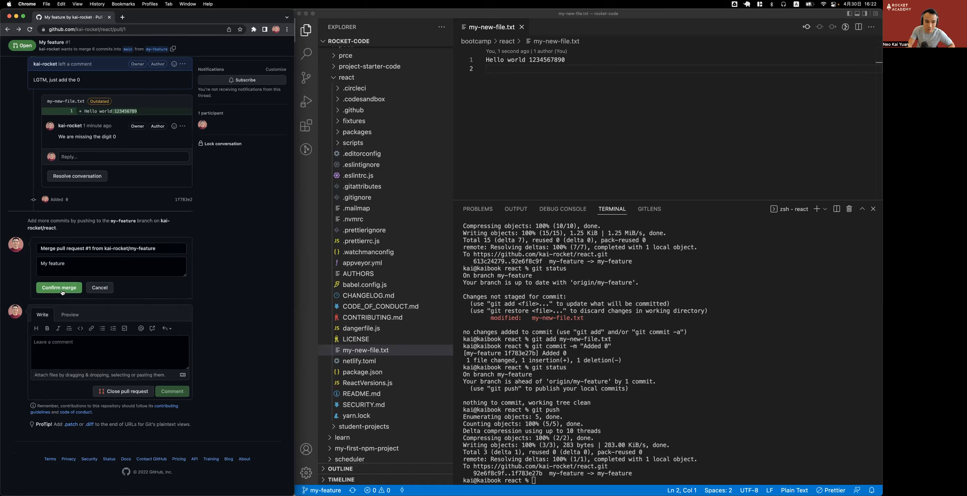
# Step: Confirm merging pull request #1 from my-feature into main
pyautogui.click(59, 287)
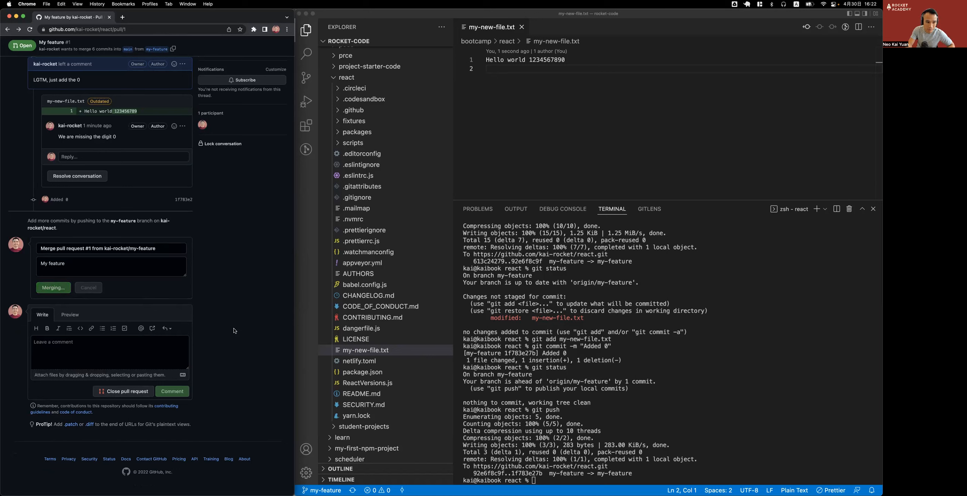
pyautogui.click(53, 288)
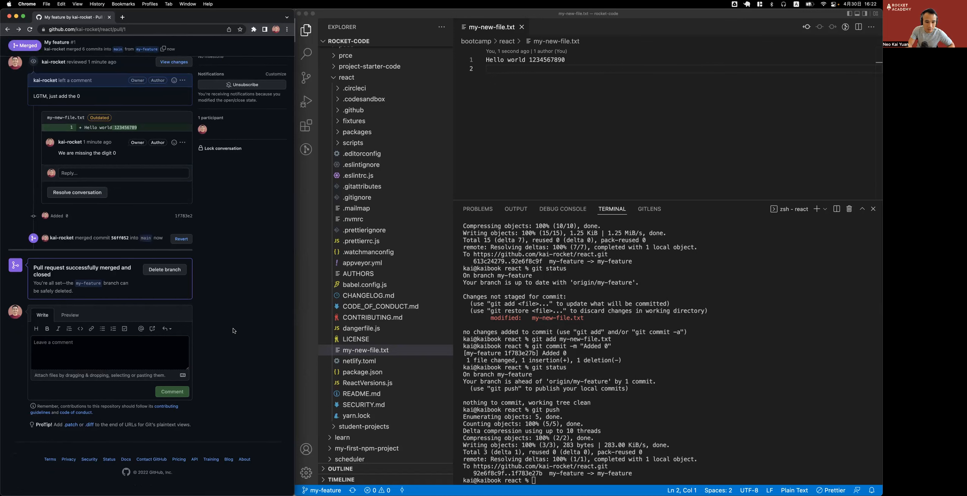
pyautogui.moveTo(113, 296)
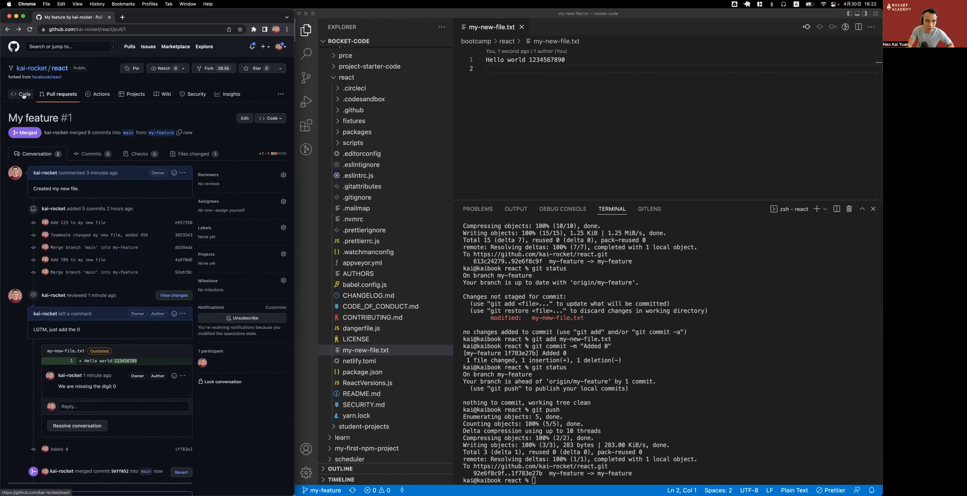
# Step: Return to the kai-rocket/react Code overview and scroll down the main branch file list
pyautogui.click(24, 94)
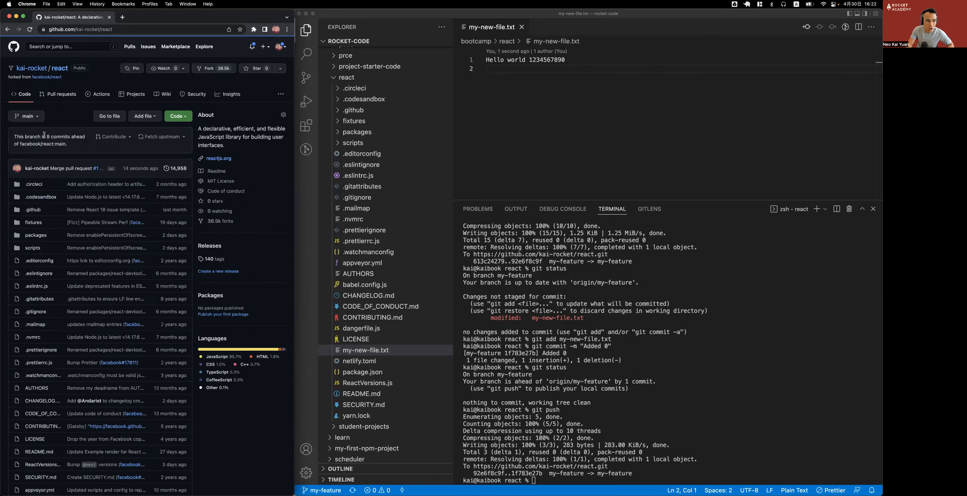
pyautogui.scroll(-3)
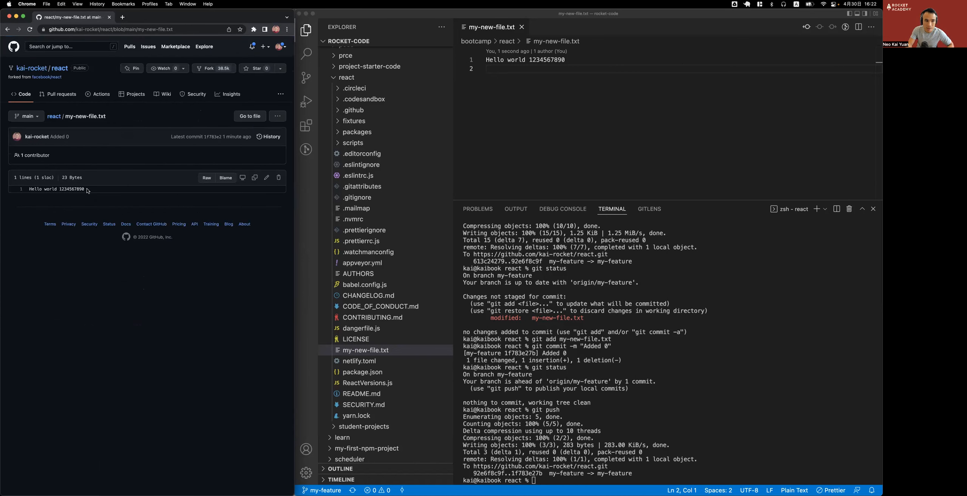
pyautogui.moveTo(125, 218)
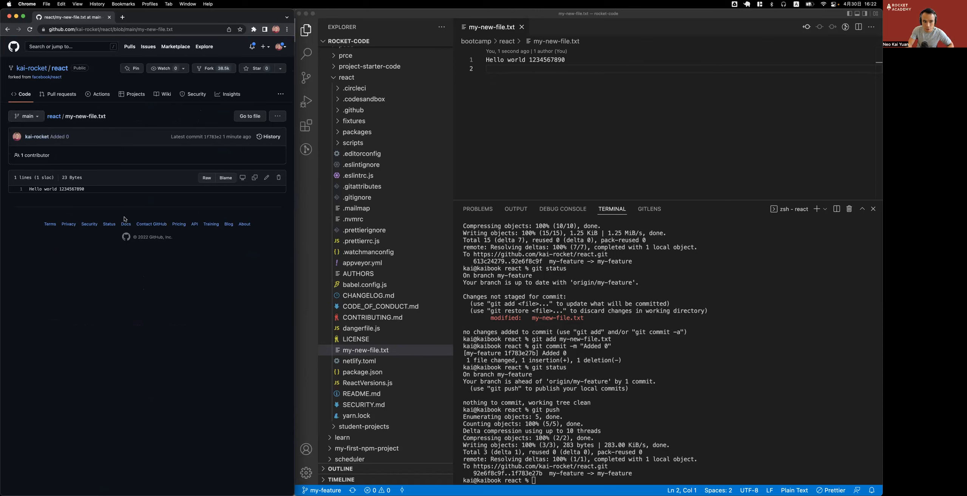
pyautogui.moveTo(180, 303)
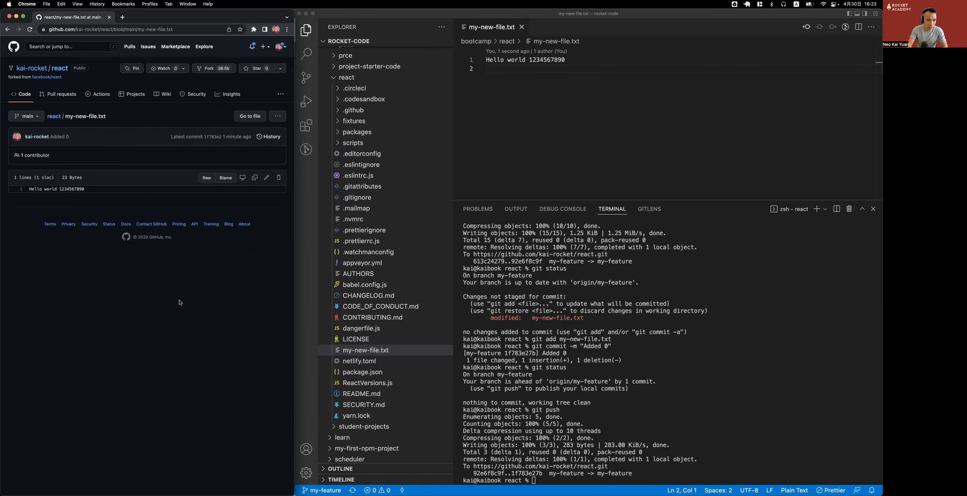